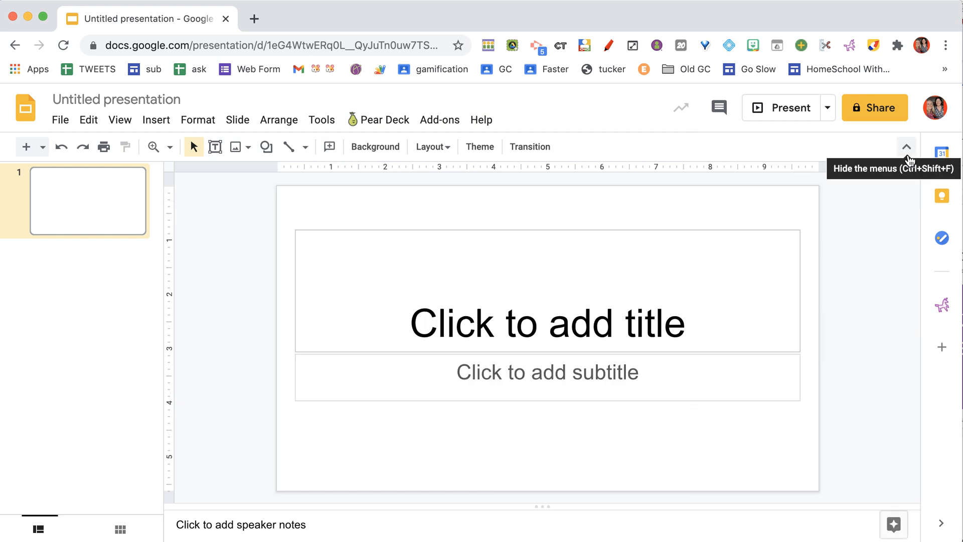
mouse_move(35, 152)
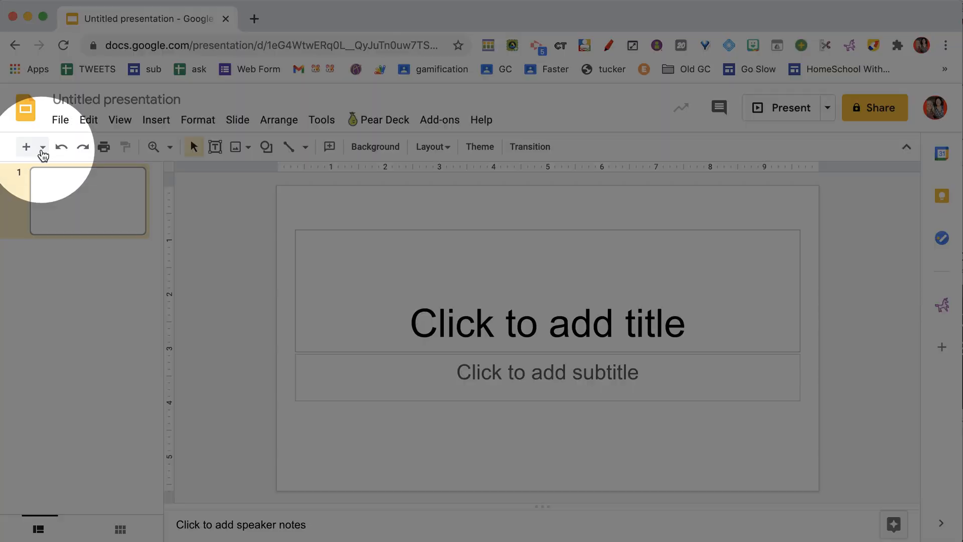
Select the 'Untitled presentation' title field so it can be renamed.
click(42, 147)
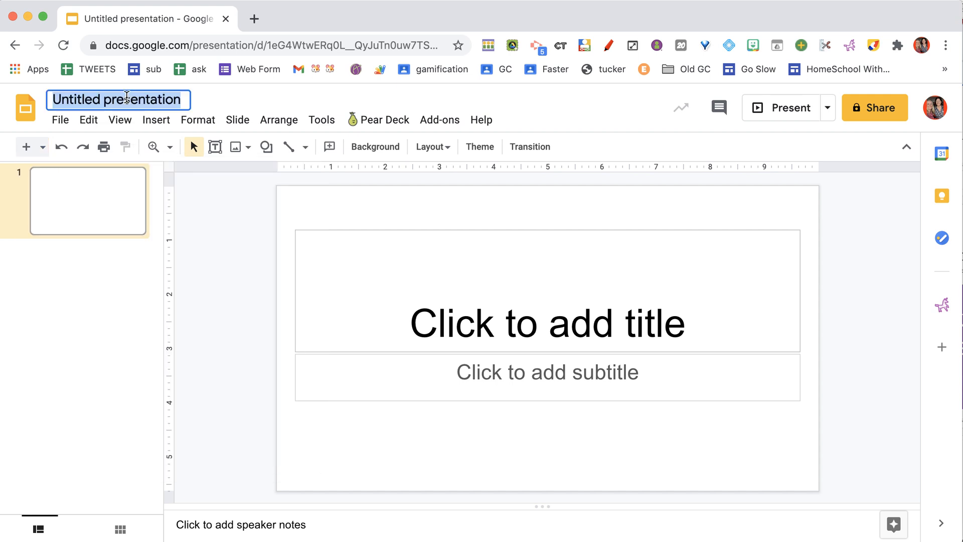
Name the presentation 'Share the ONE thing they want feedback on'.
text(H)
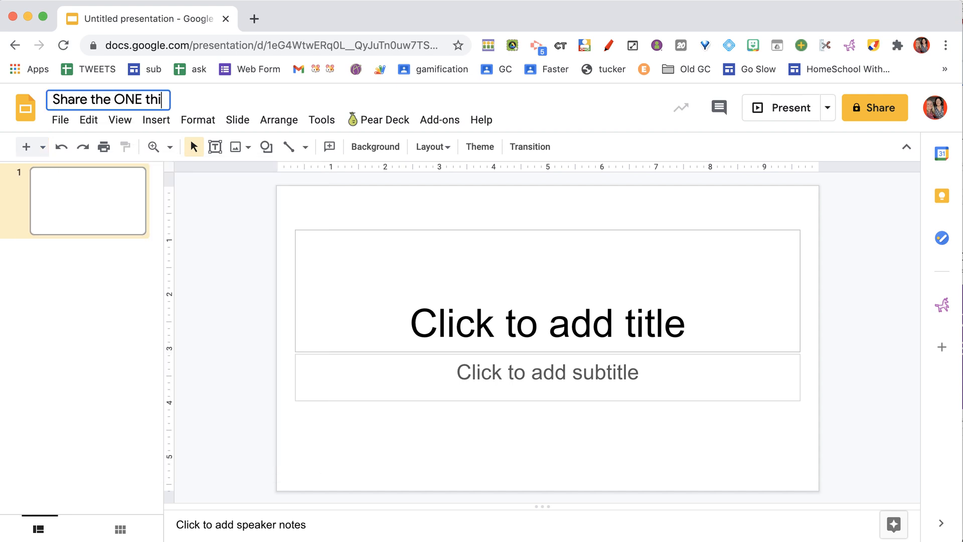
text(ng they want feedback on)
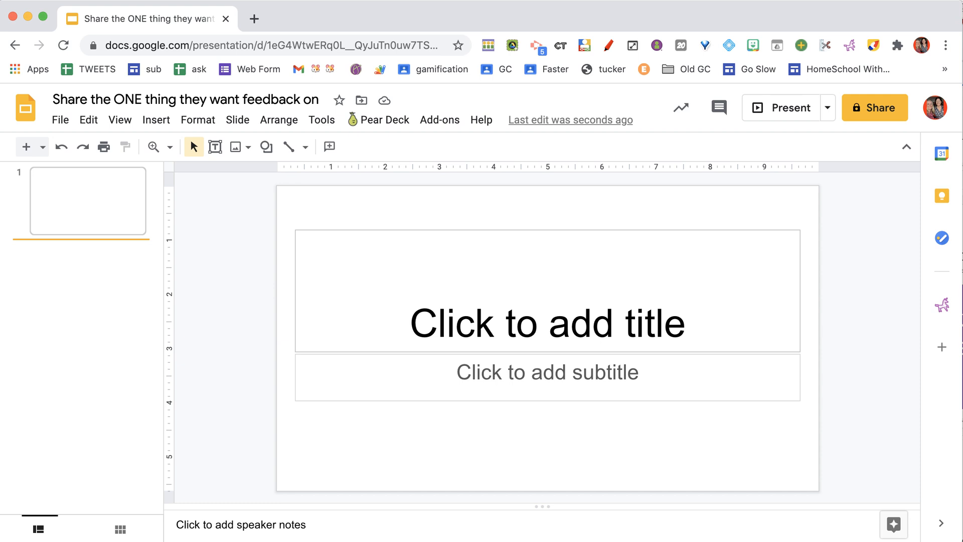
mouse_move(112, 311)
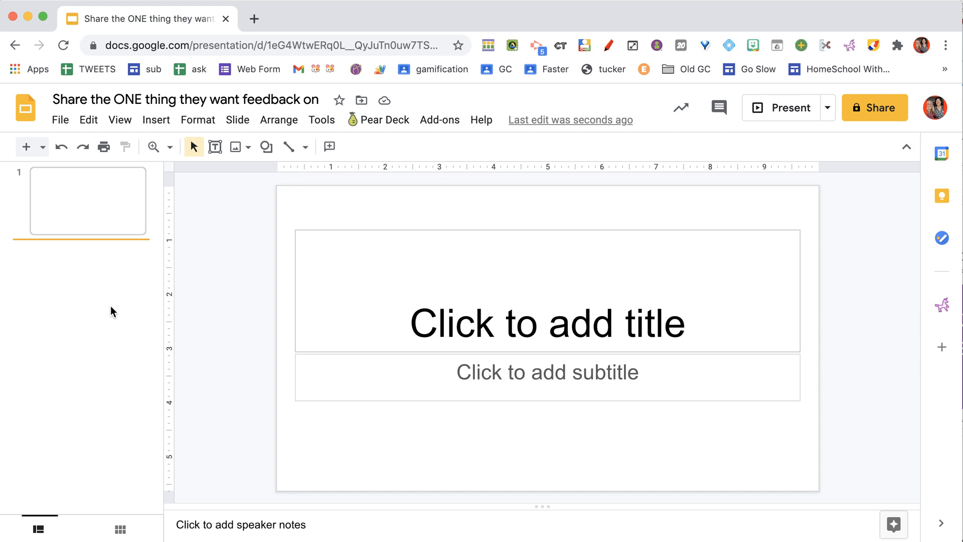
mouse_move(140, 179)
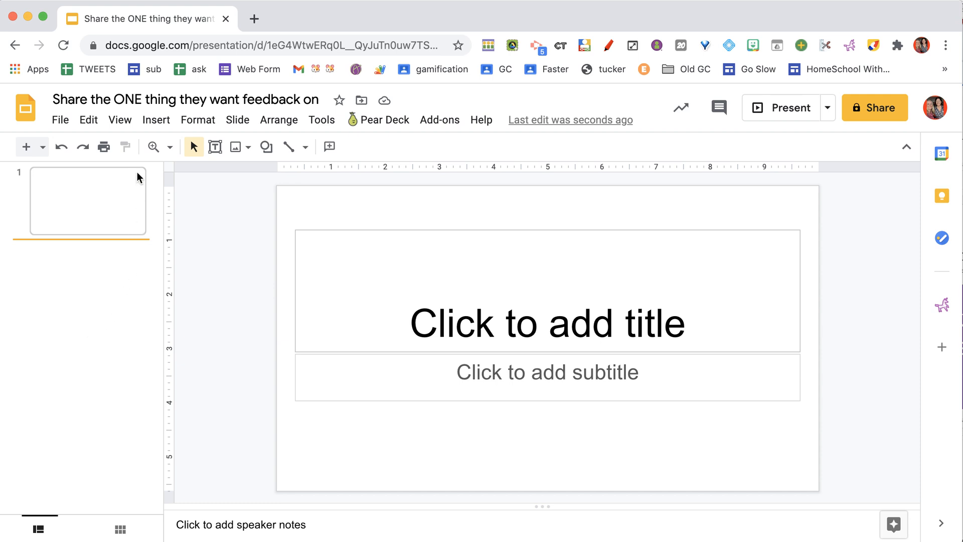
click(119, 119)
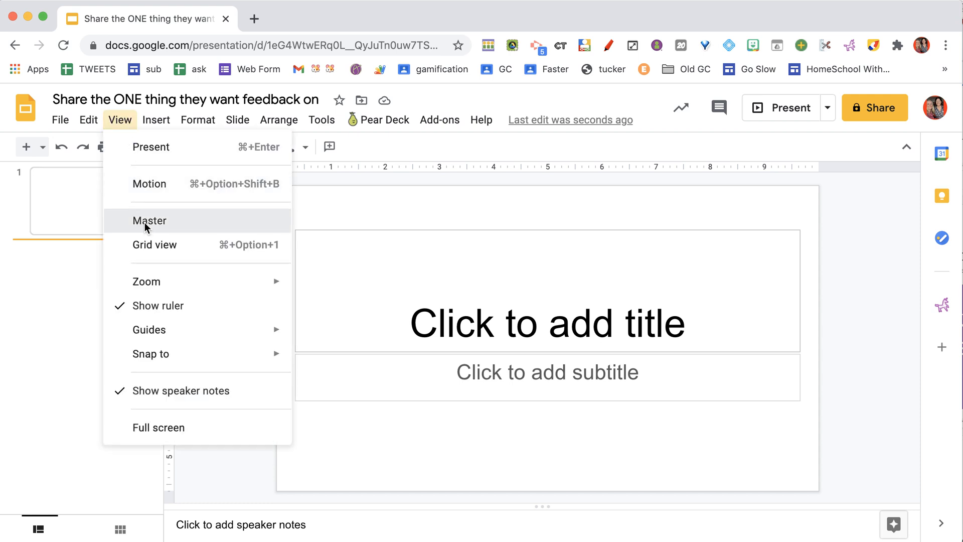
Enter the master editor and delete every layout except the Title slide layout.
click(149, 221)
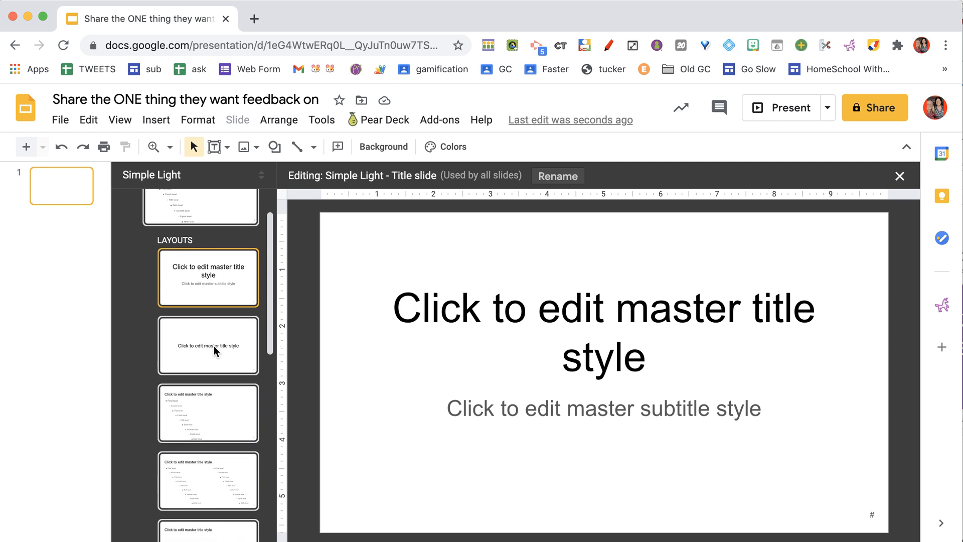
scroll(down, 3)
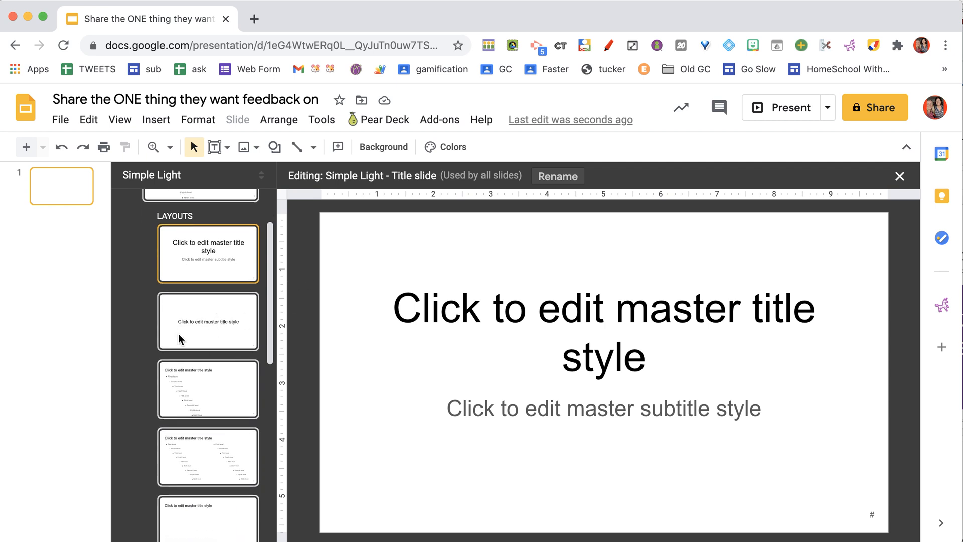
click(208, 321)
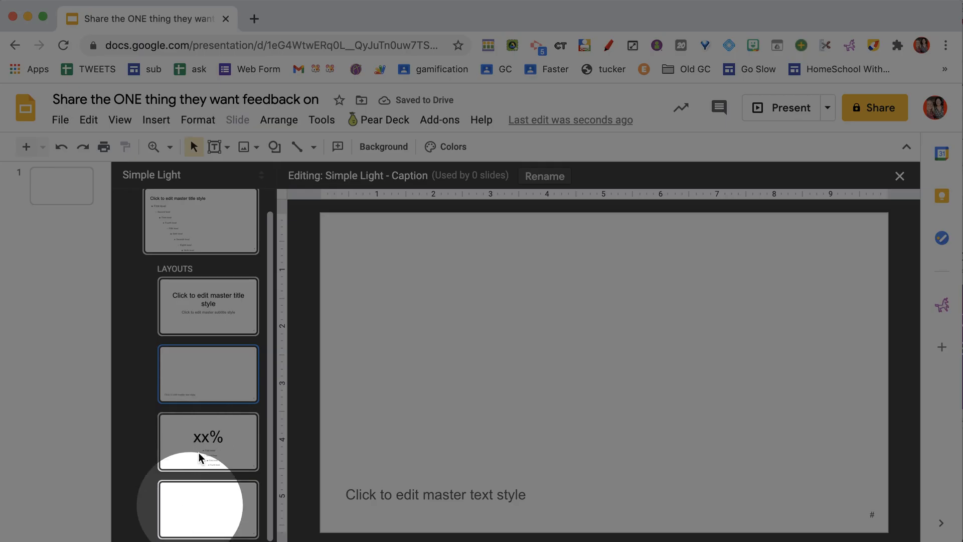
click(208, 374)
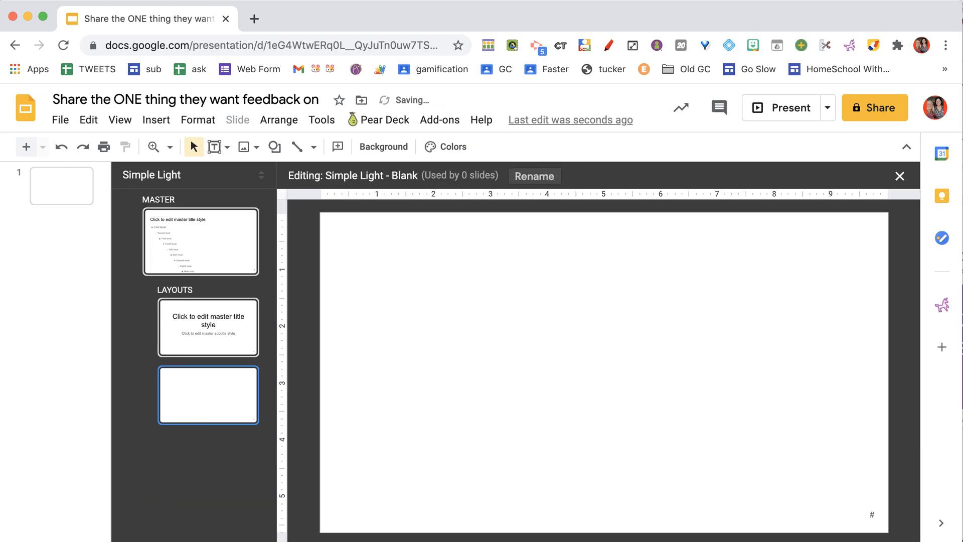
click(208, 327)
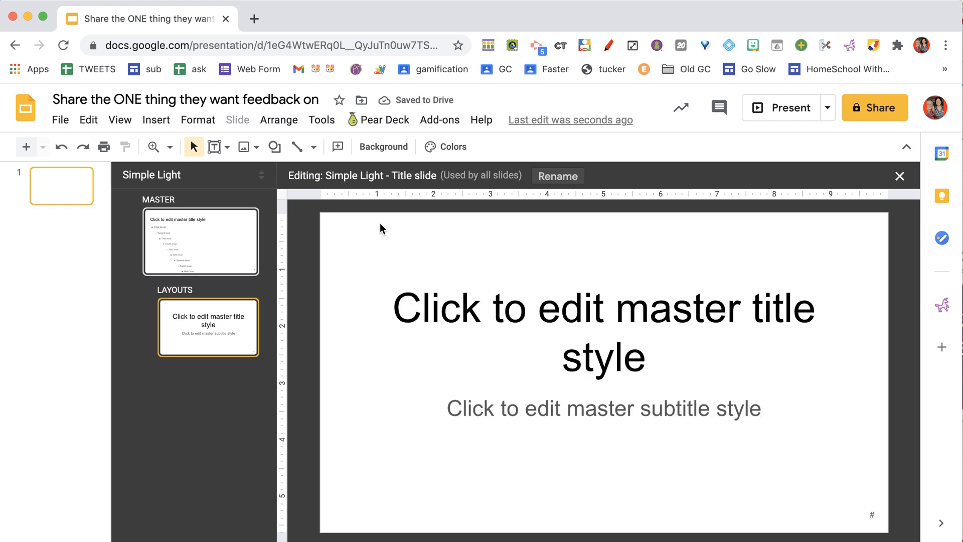
Add a top-left text box: 'What is the ONE thing ... feedback on?' and 'add a picture or screenshot'.
click(228, 146)
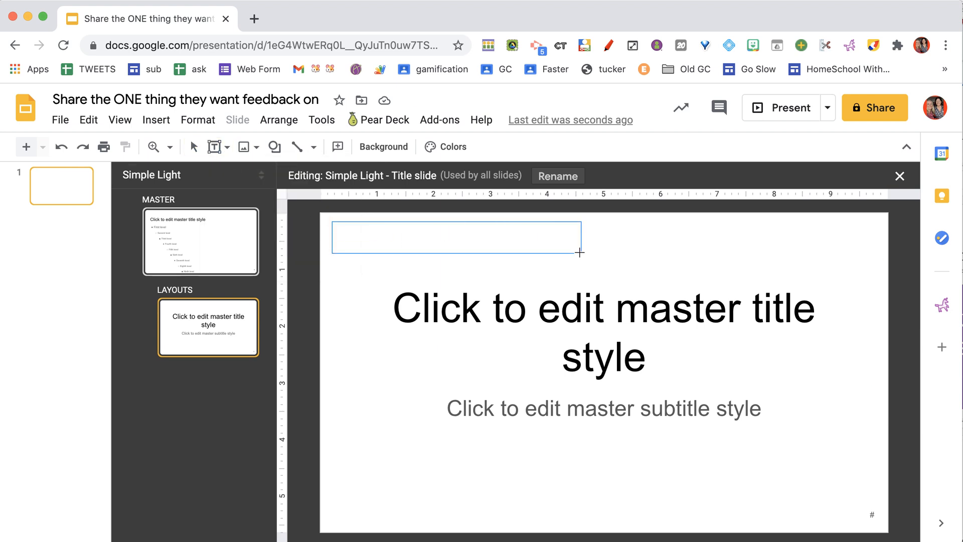
text(What)
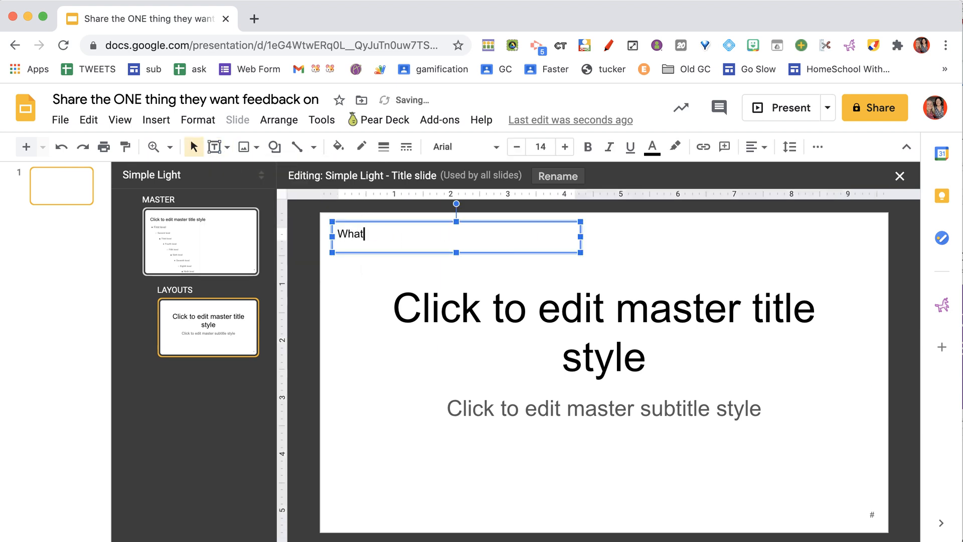
text(is the ONE thing you want feedback)
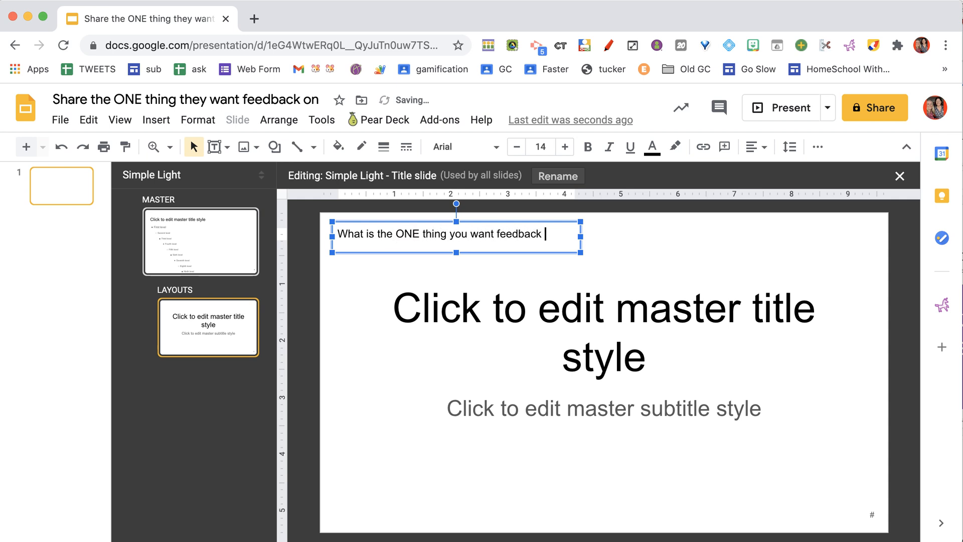
text(on?)
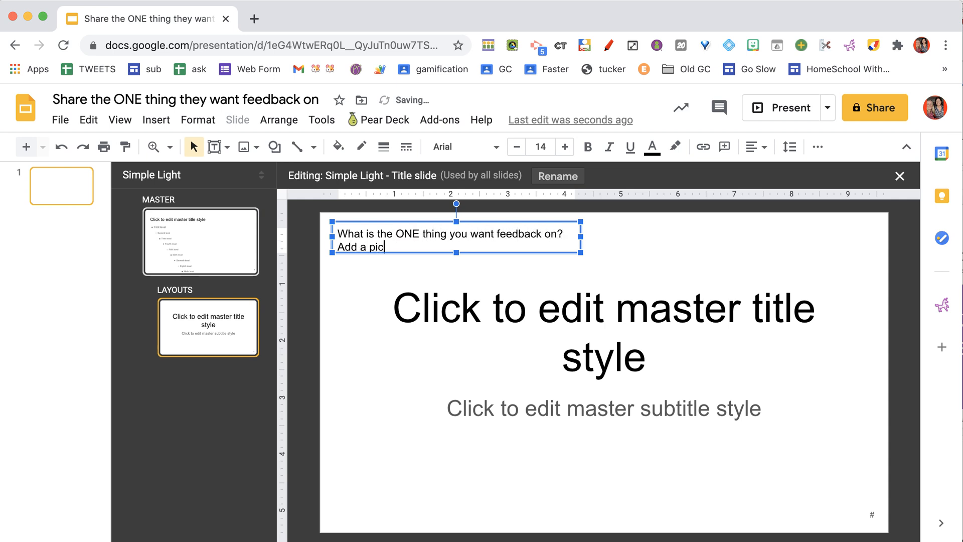
text(ture or screensh)
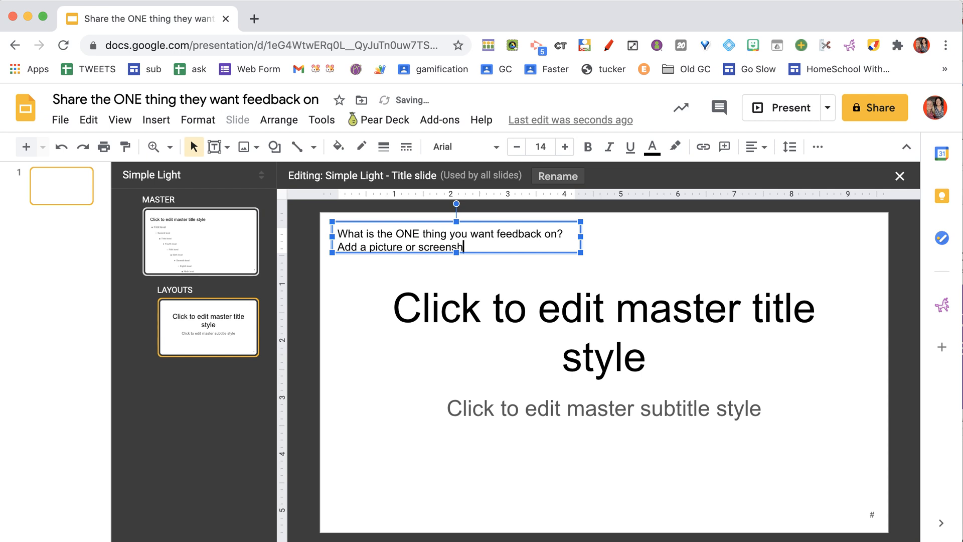
triple_click(604, 307)
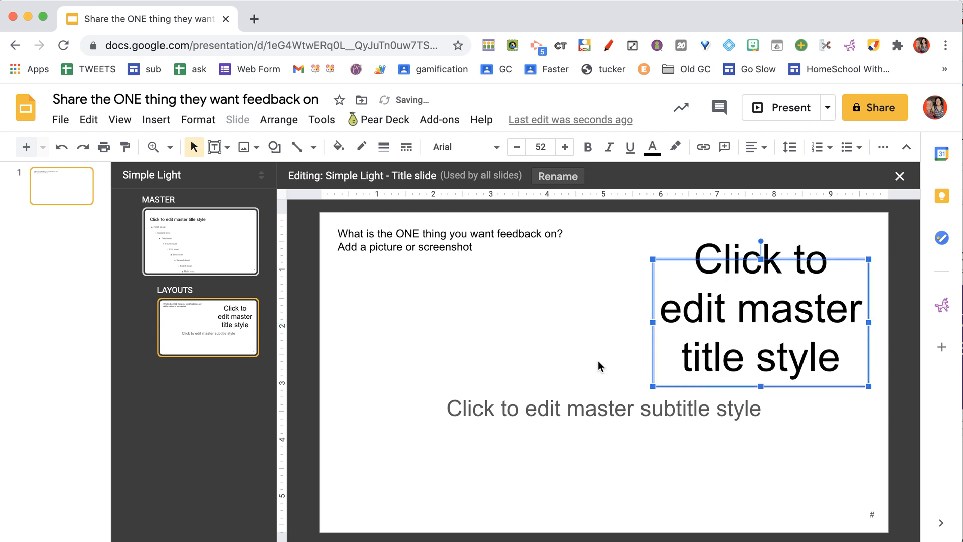
Move the subtitle placeholder beneath the title on the right half of the layout.
click(604, 408)
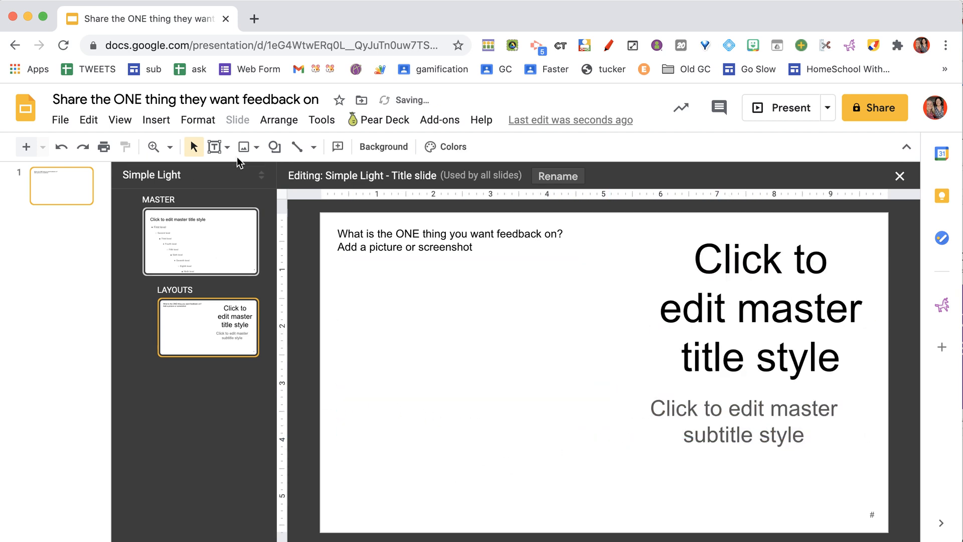
click(274, 147)
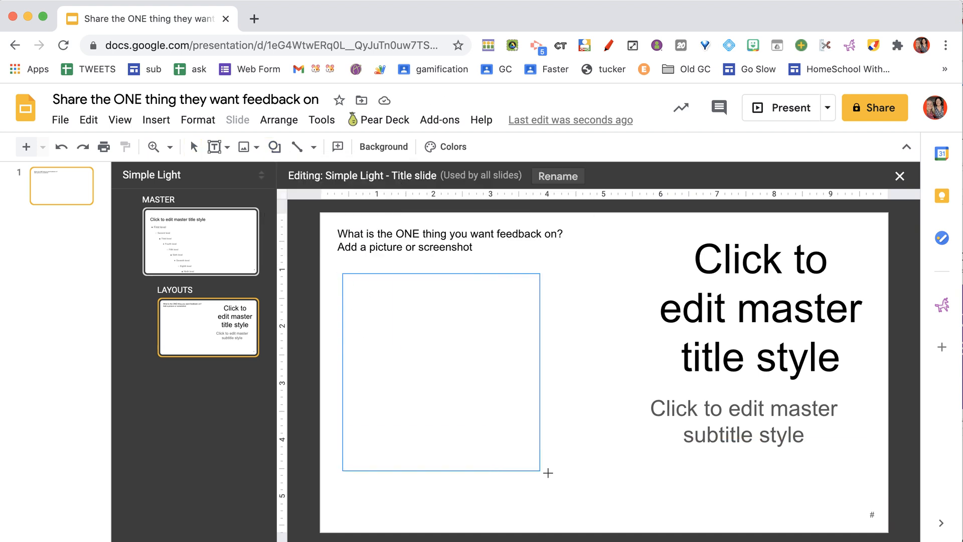
Draw a grey rectangle on the left and label it 'Screenshot/picture'.
click(441, 369)
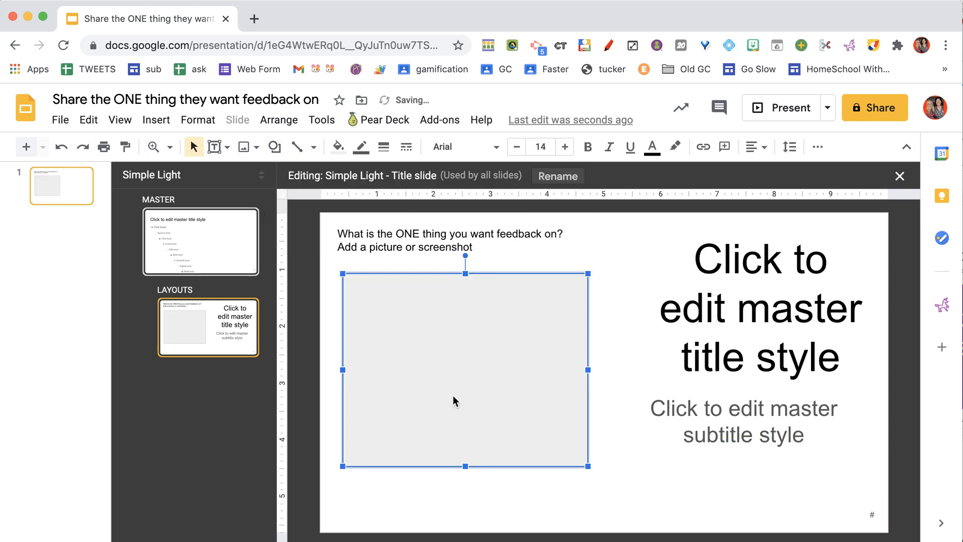
text(Screenshot)
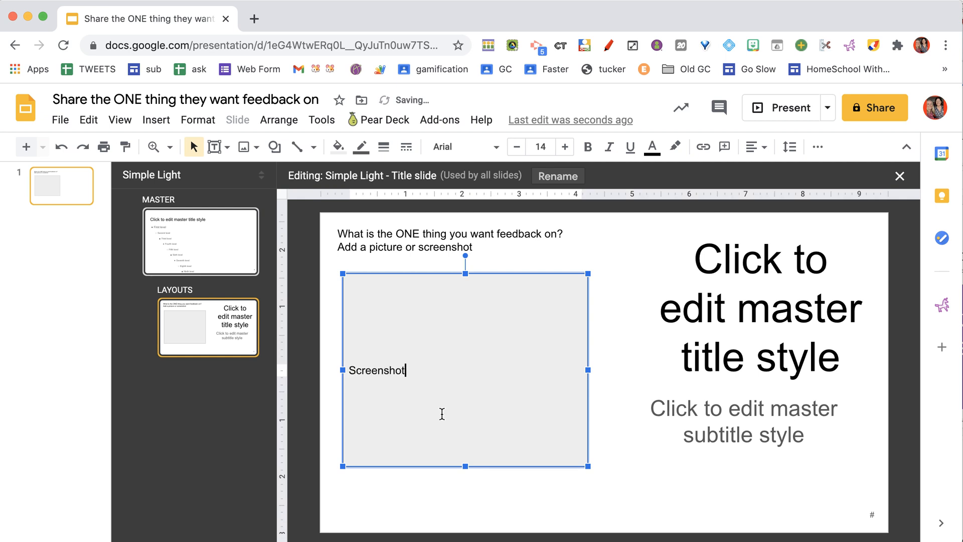
text(/picture)
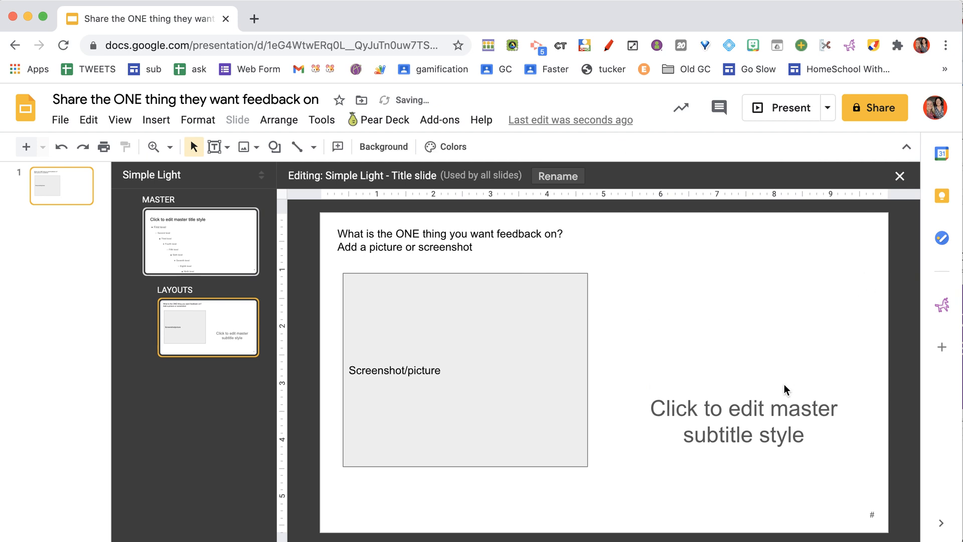
Stretch the subtitle placeholder to the grey box's height and center its text vertically (Middle).
click(742, 421)
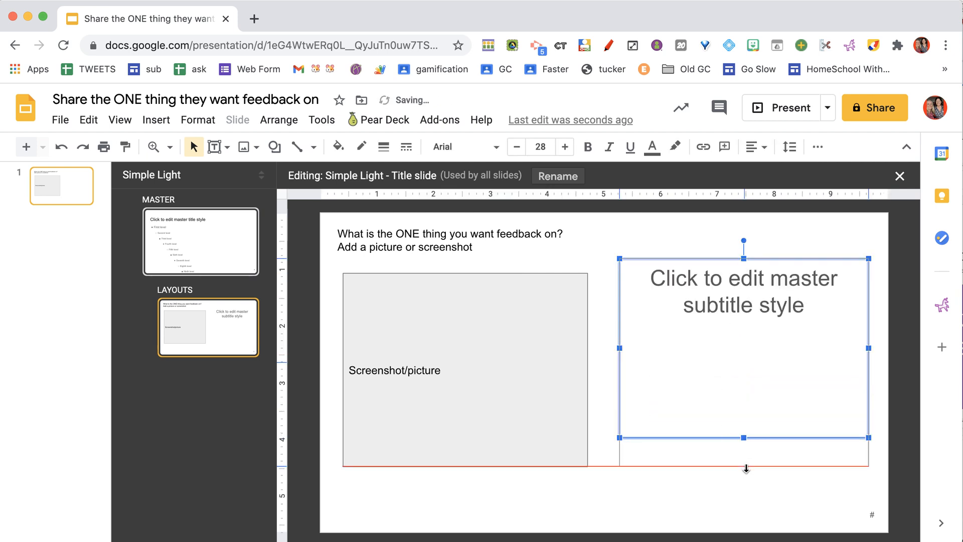
click(751, 147)
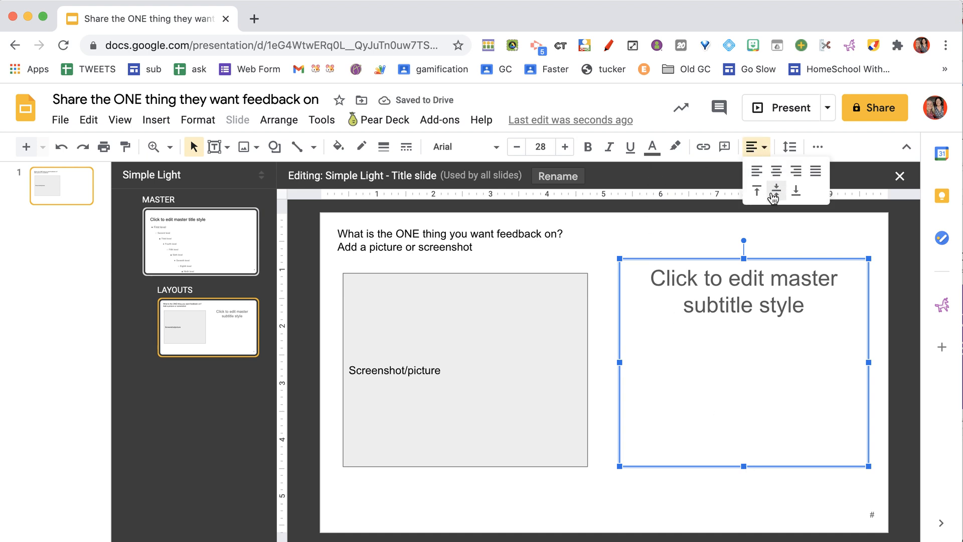
click(796, 189)
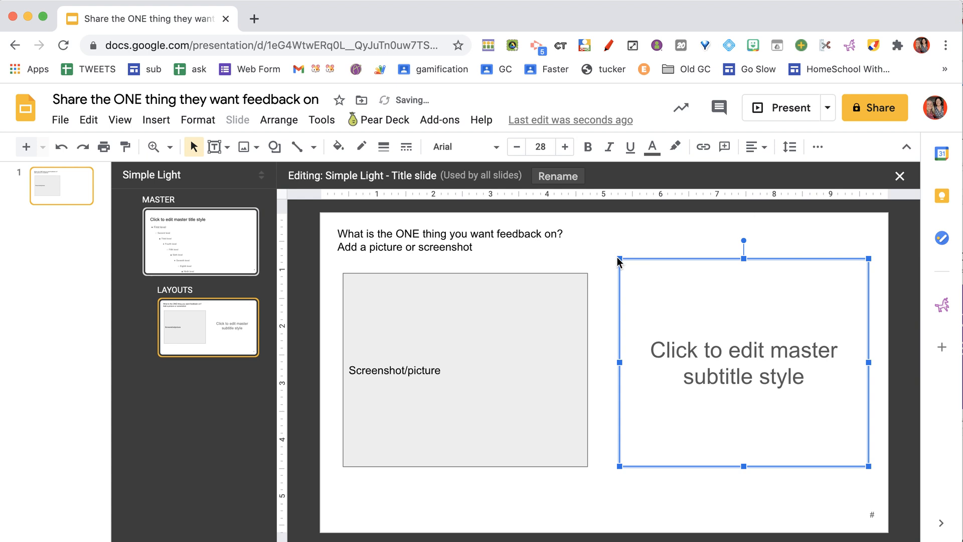
click(462, 146)
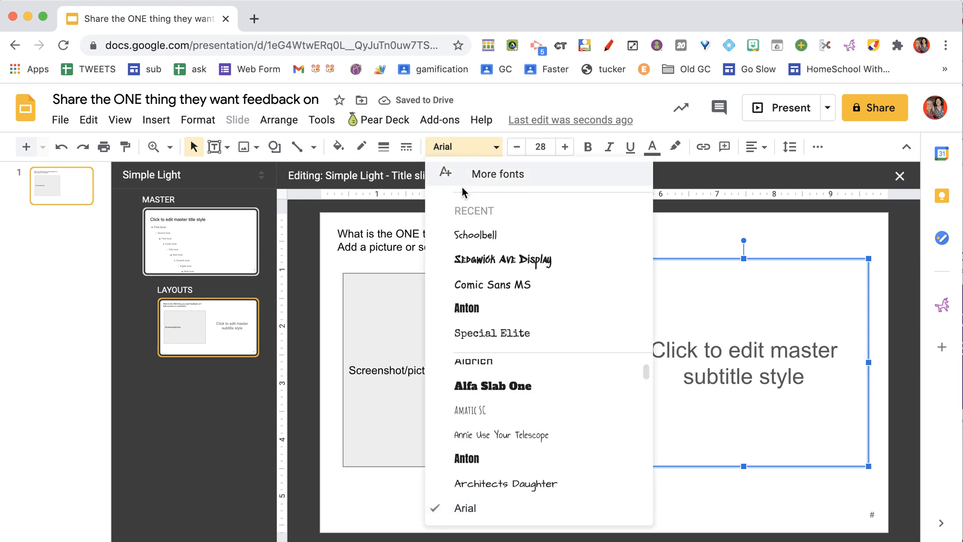
Apply a handwriting font to the subtitle and close the master editor.
click(474, 235)
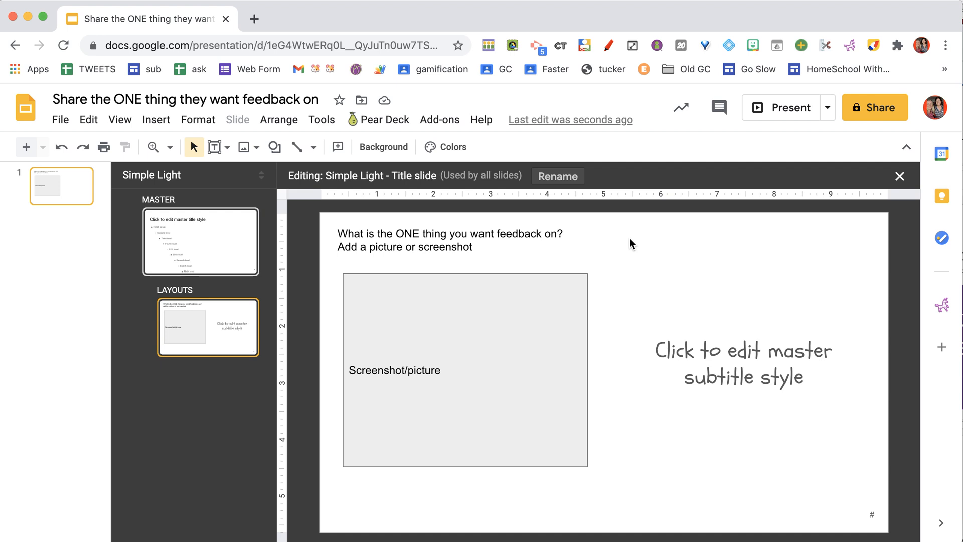
click(899, 176)
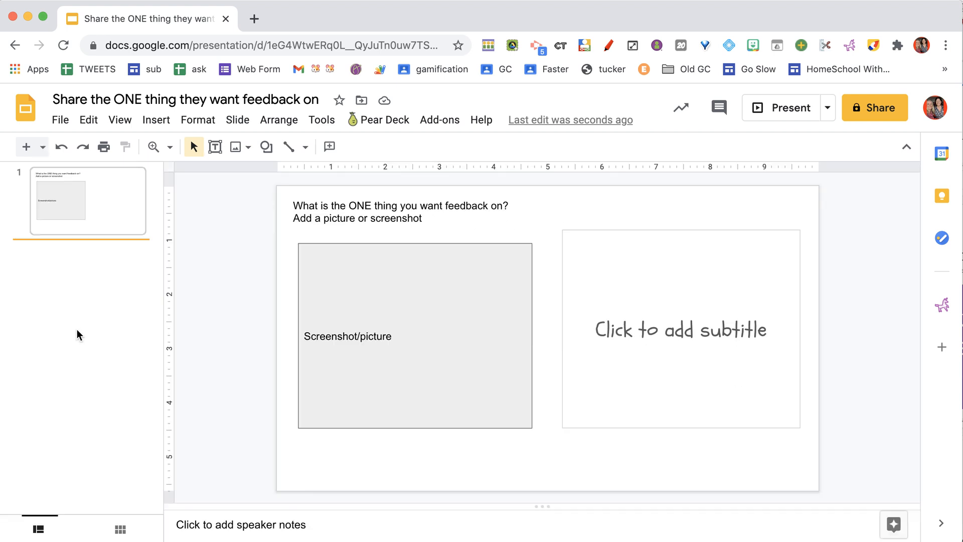
click(43, 146)
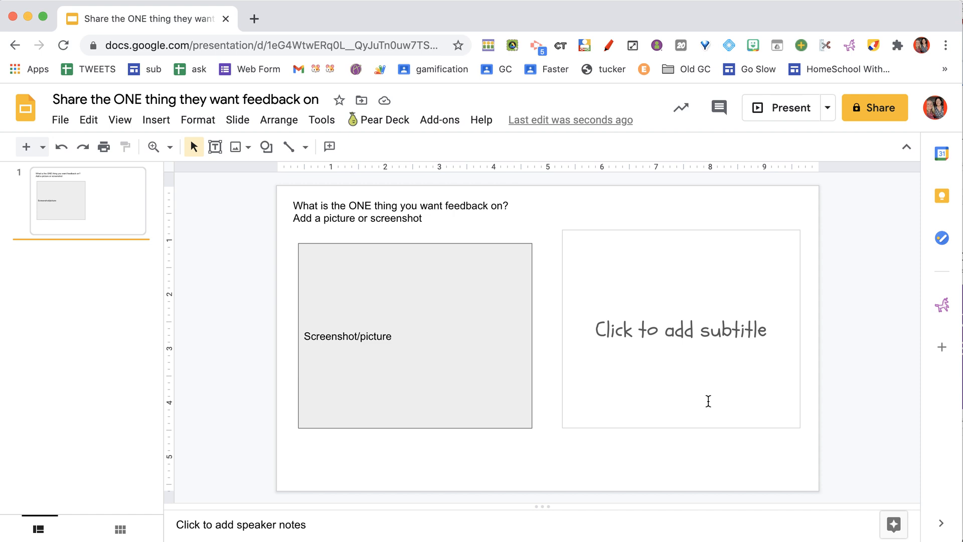
mouse_move(455, 360)
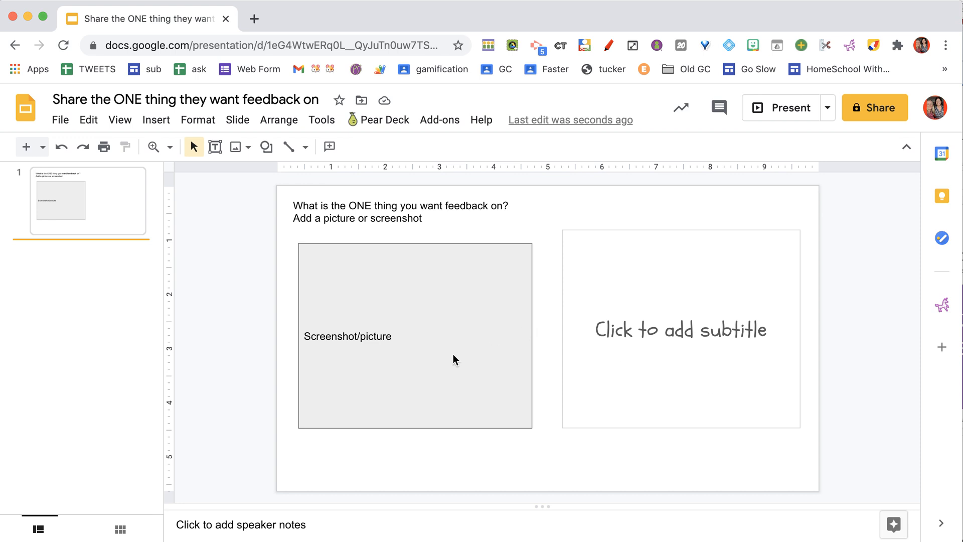
mouse_move(278, 454)
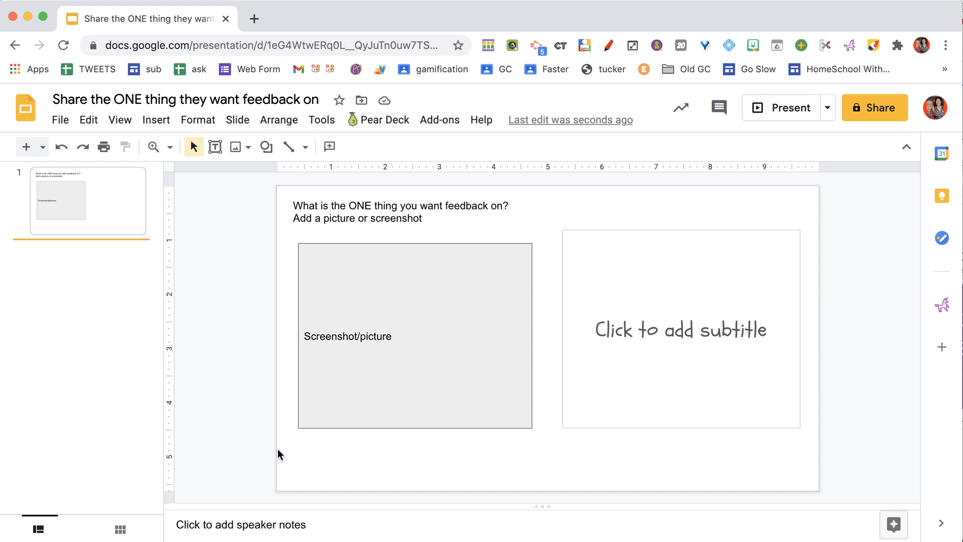